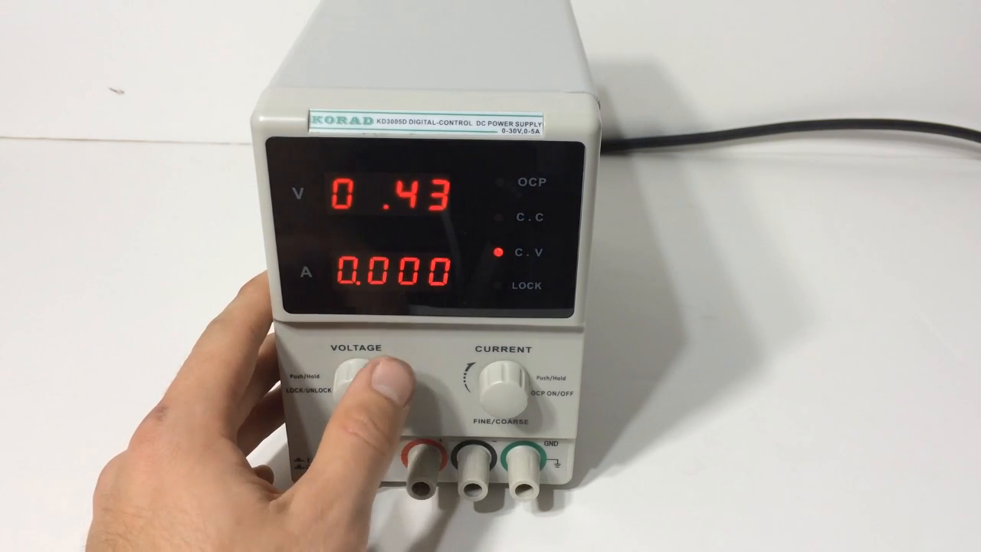
drag(360, 383, 375, 368)
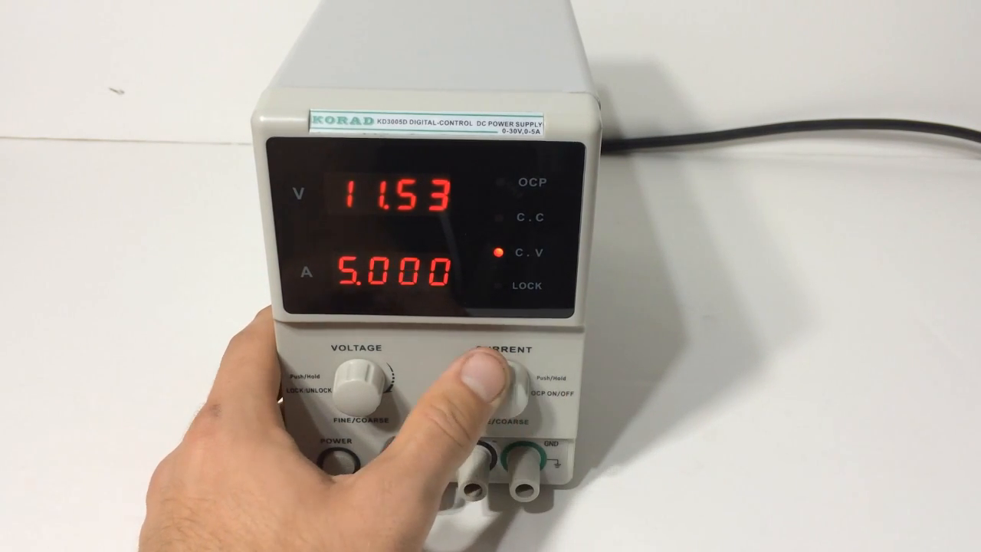
drag(505, 375, 494, 360)
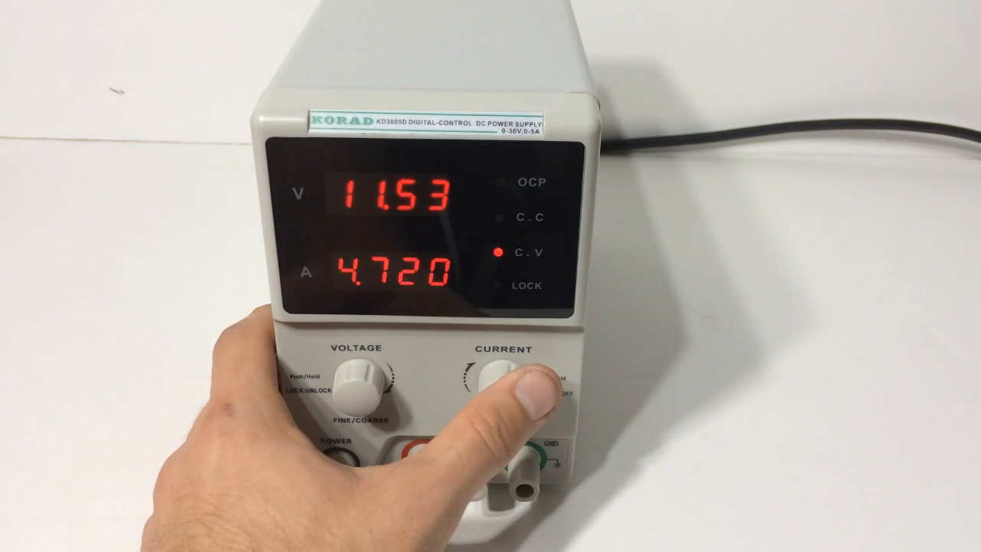